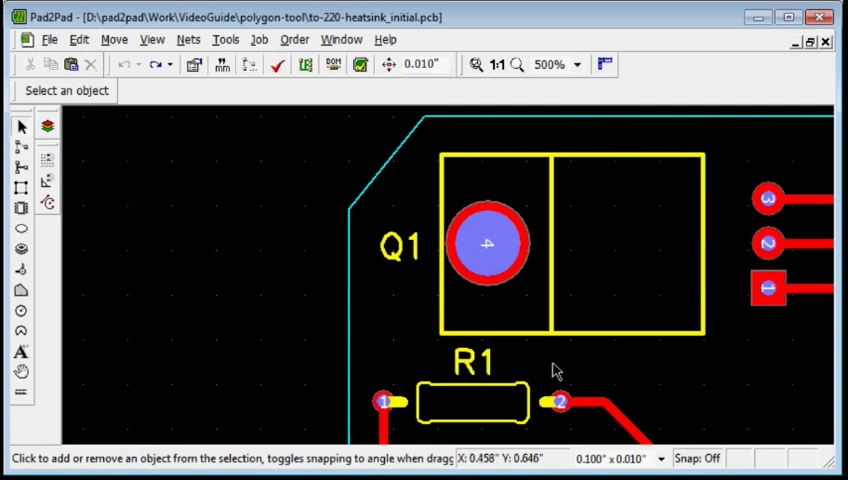
mouse_move(558, 312)
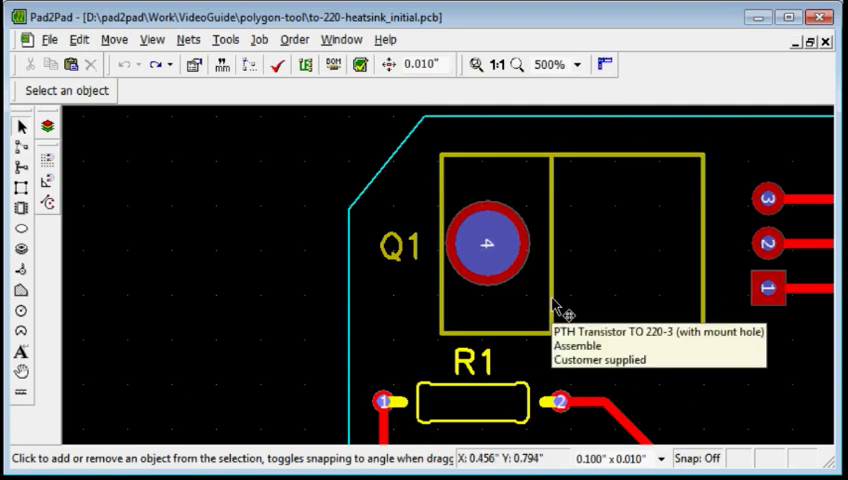
mouse_move(390, 302)
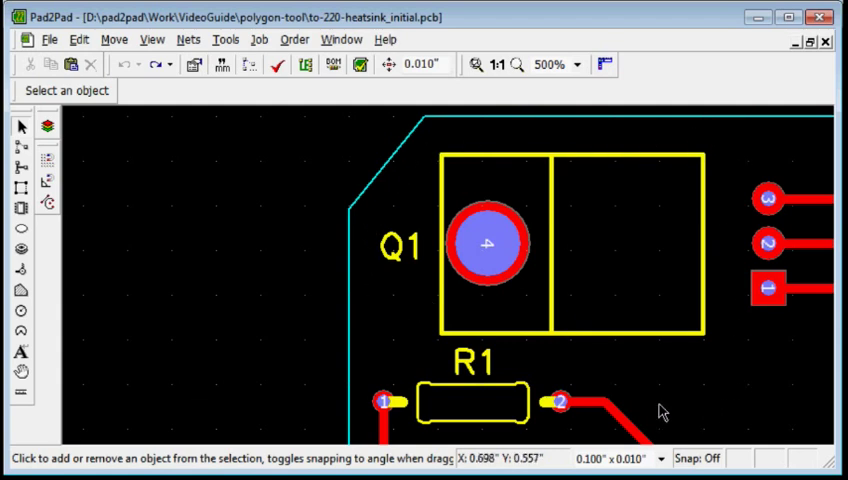
mouse_move(224, 350)
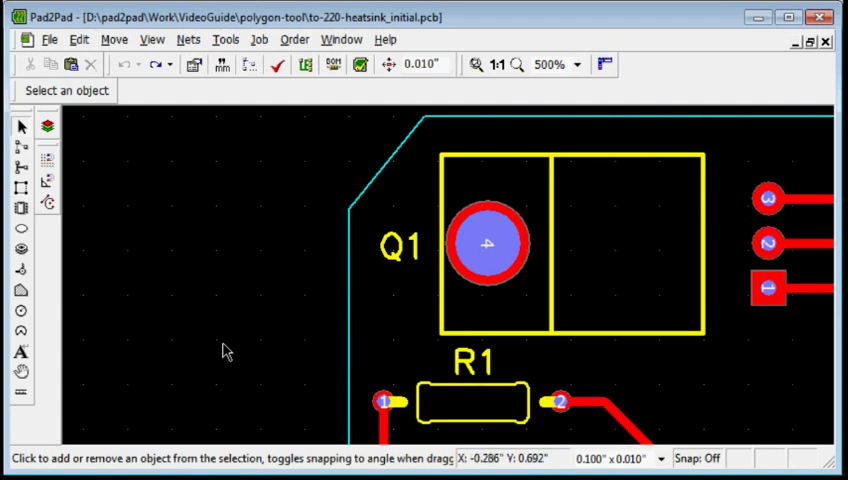
mouse_move(50, 163)
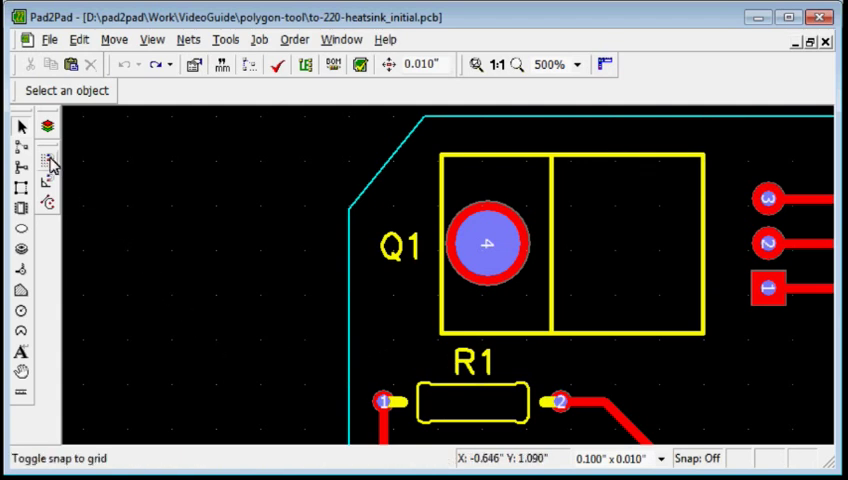
- With grid snap on, draw a Top-layer copper polygon around Q1, following the board edge
left_click(45, 160)
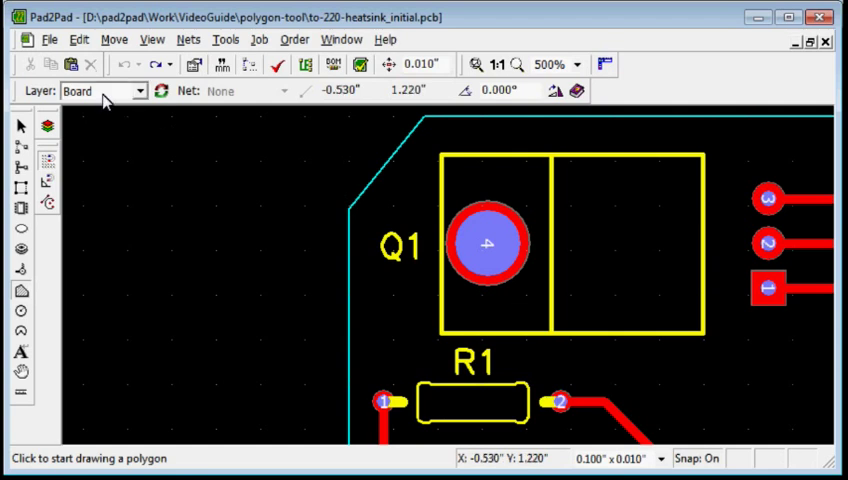
left_click(100, 90)
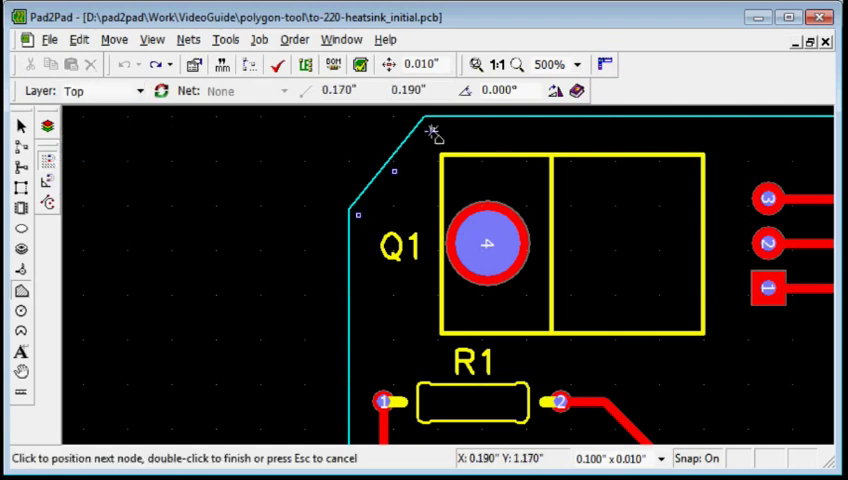
left_click(648, 122)
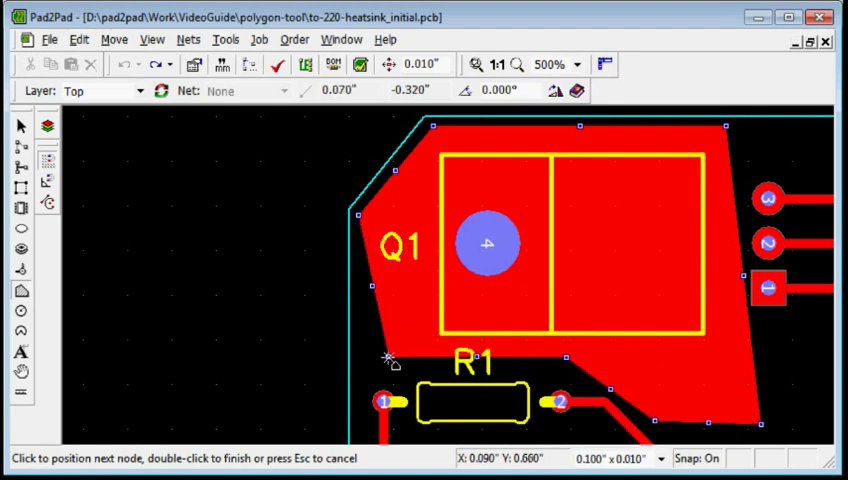
key("Escape")
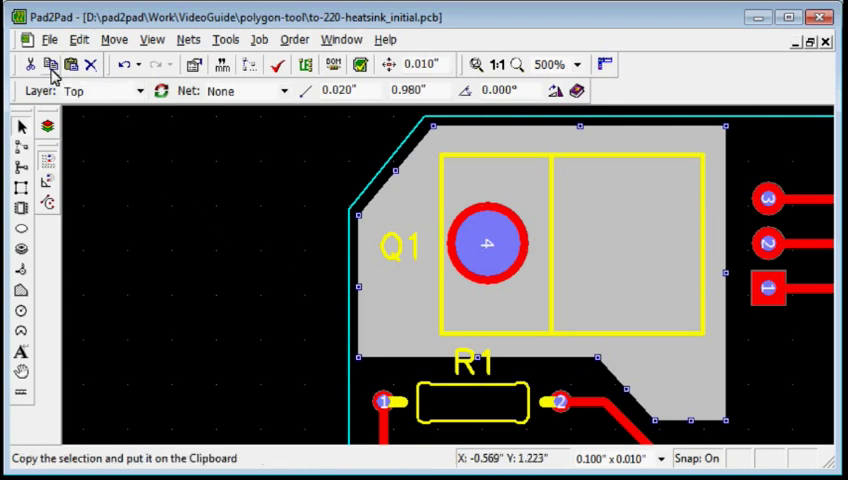
mouse_move(72, 64)
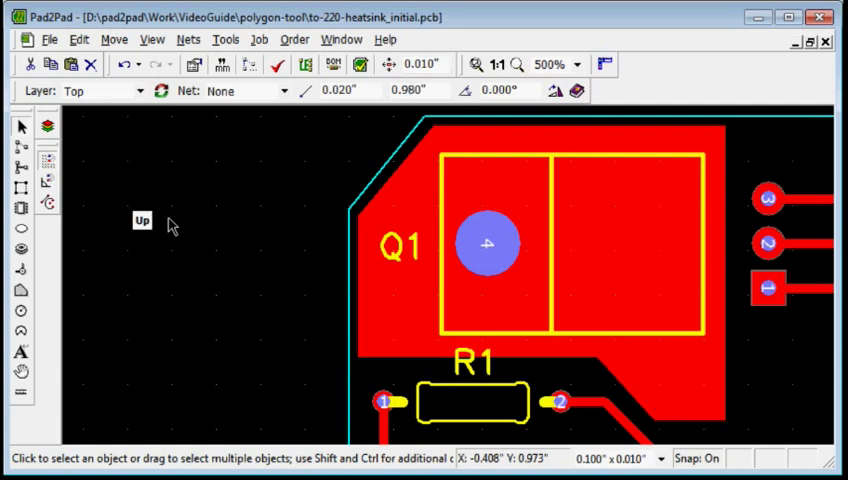
mouse_move(170, 225)
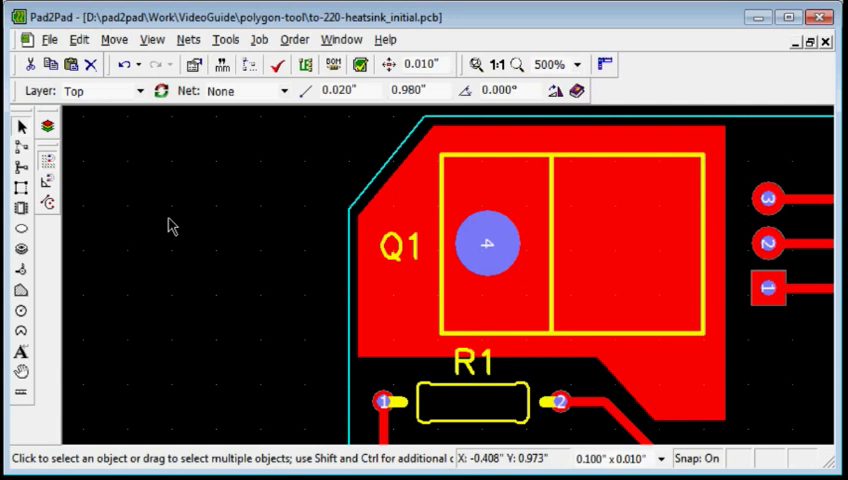
- Move the copied polygon to the Bottom copper layer
left_click(140, 90)
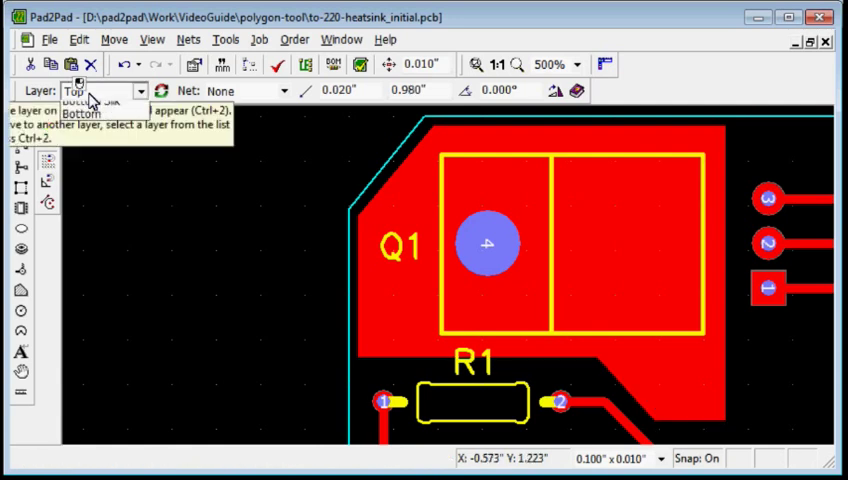
left_click(82, 113)
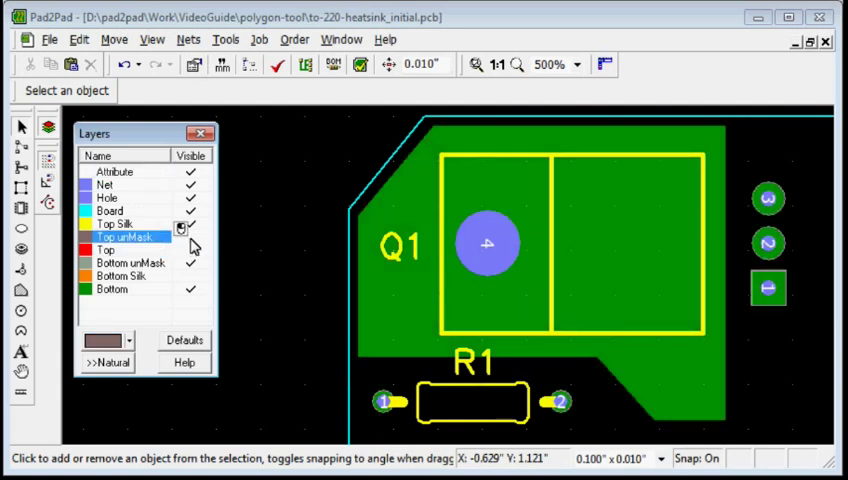
- Hide the Top copper layer to inspect the bottom polygon around Q1
left_click(191, 237)
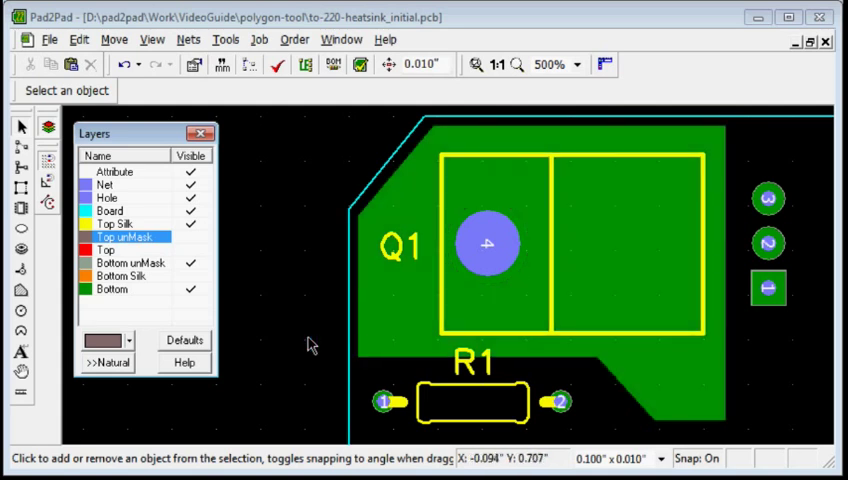
mouse_move(278, 294)
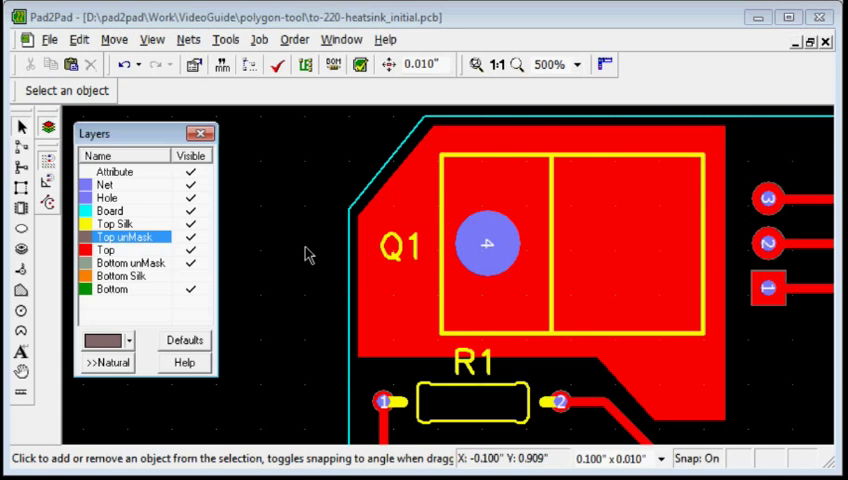
mouse_move(306, 256)
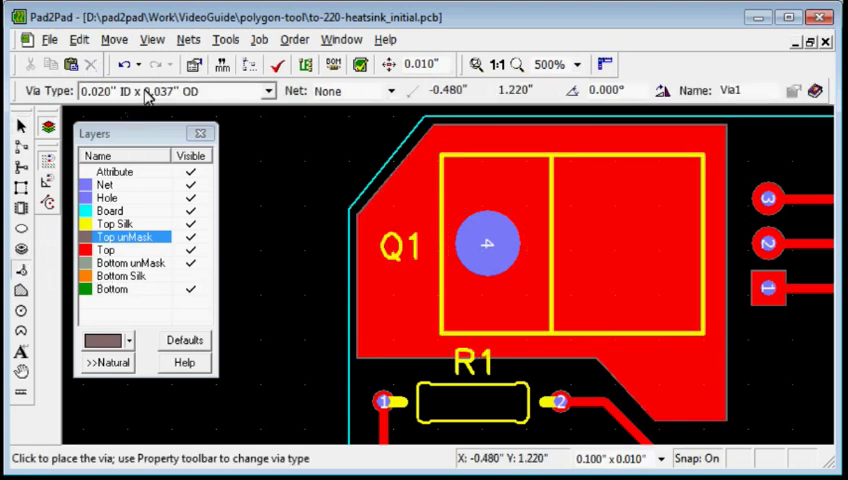
- Open the Via Type dropdown to list available via sizes
left_click(267, 90)
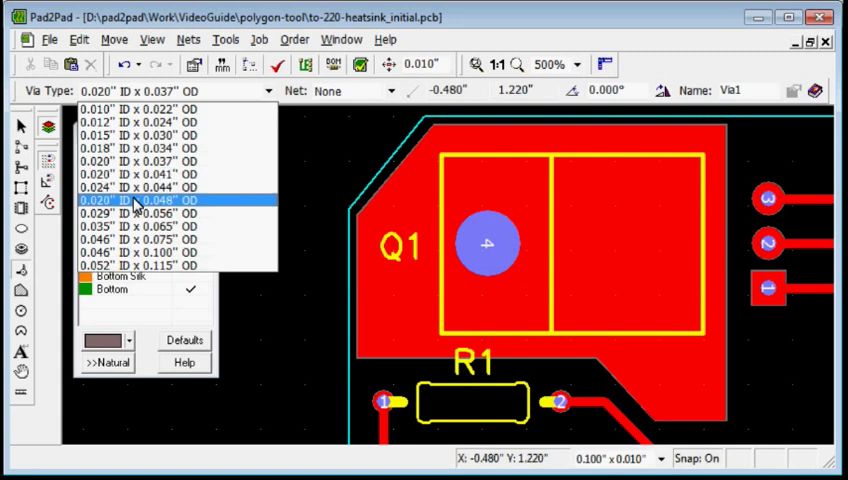